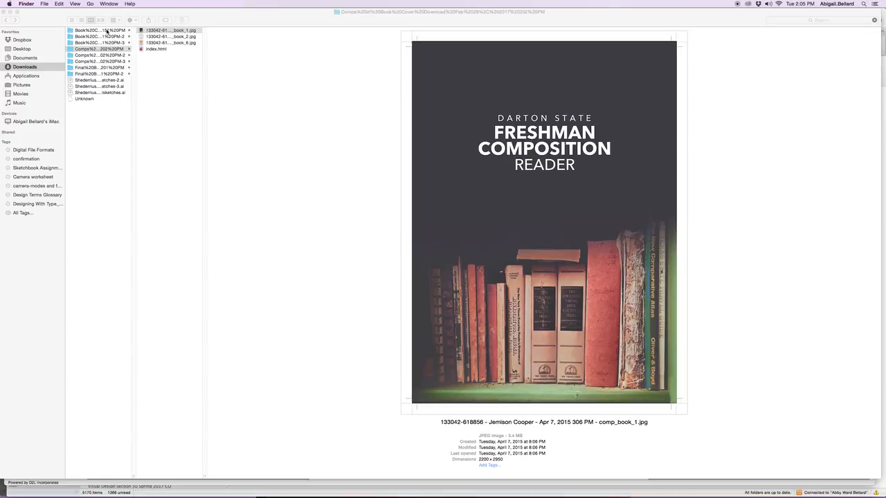
- Browse the thumbnails and Comps folders, settling on the second Comps folder of cover comps
click(97, 31)
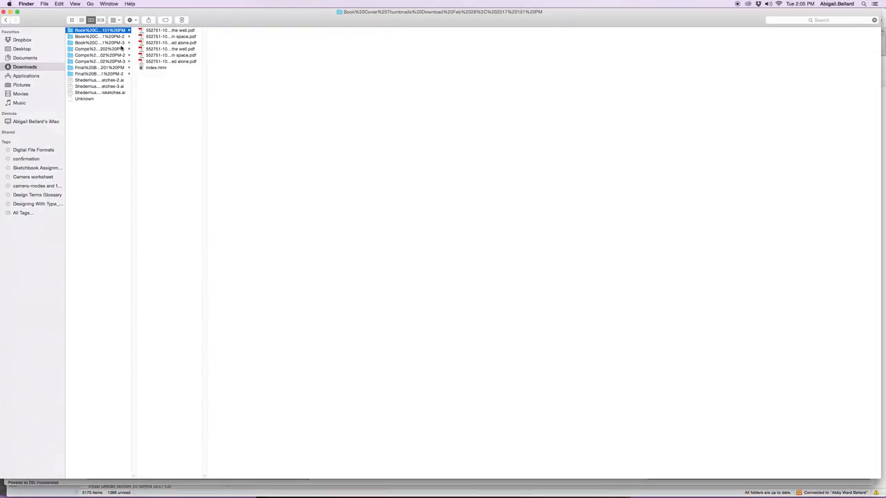
click(170, 31)
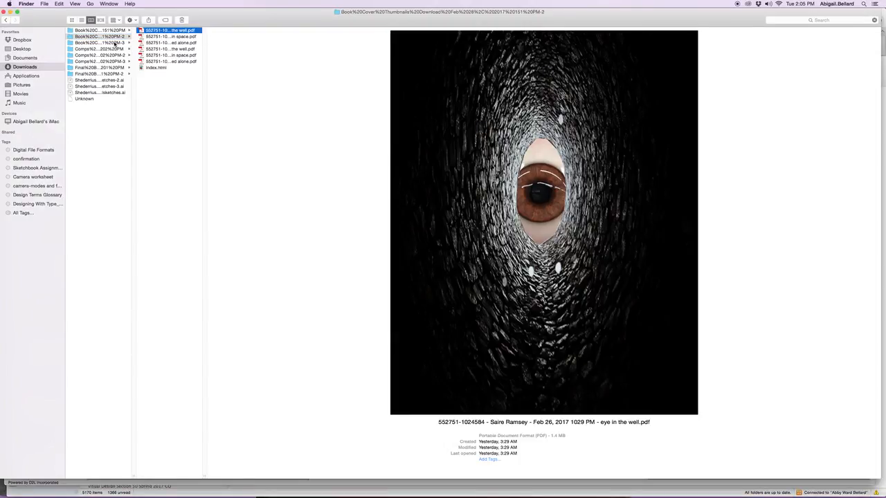
click(97, 52)
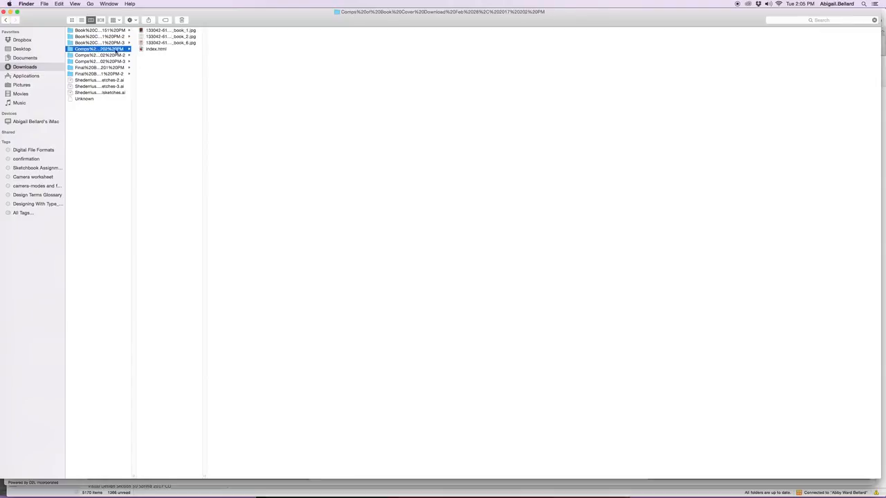
click(170, 31)
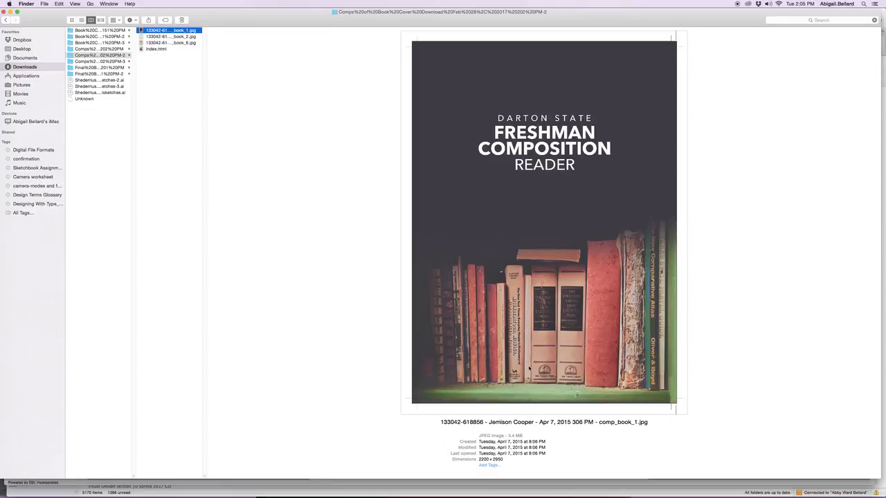
mouse_move(464, 32)
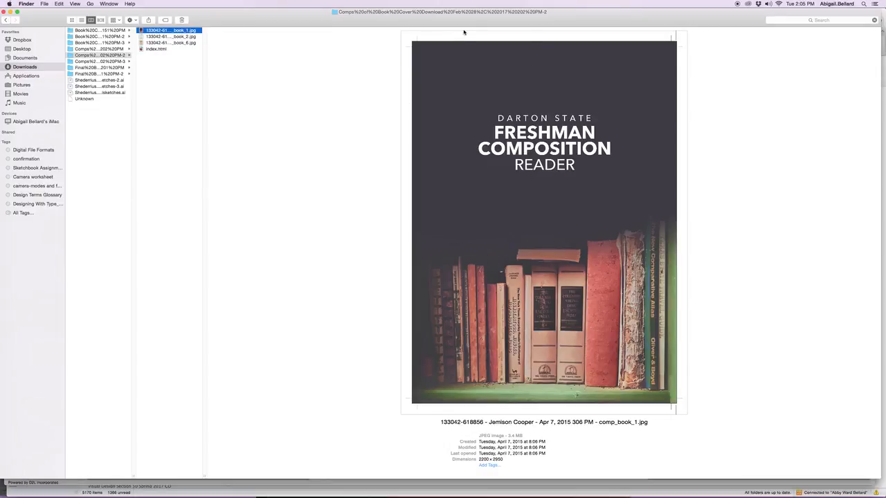
mouse_move(483, 279)
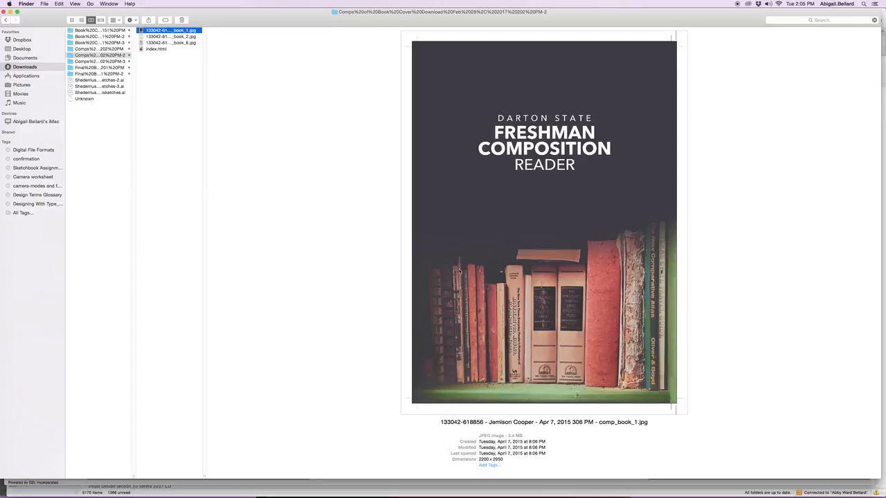
mouse_move(432, 298)
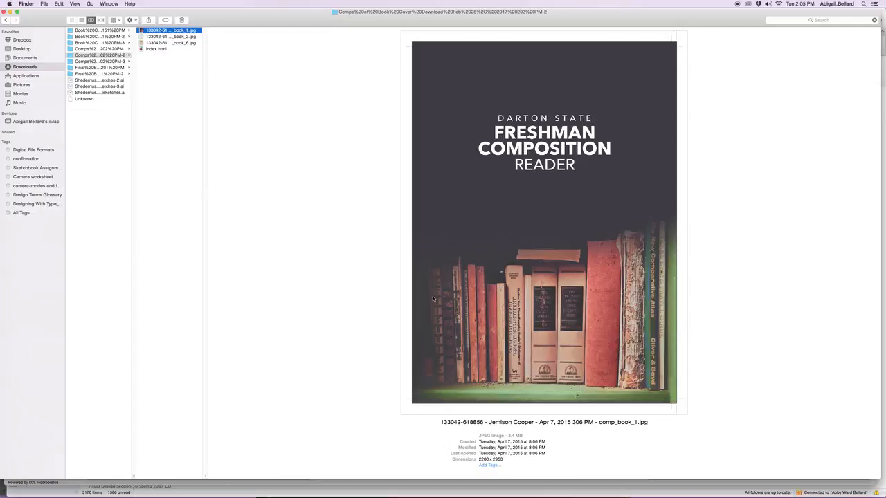
mouse_move(627, 452)
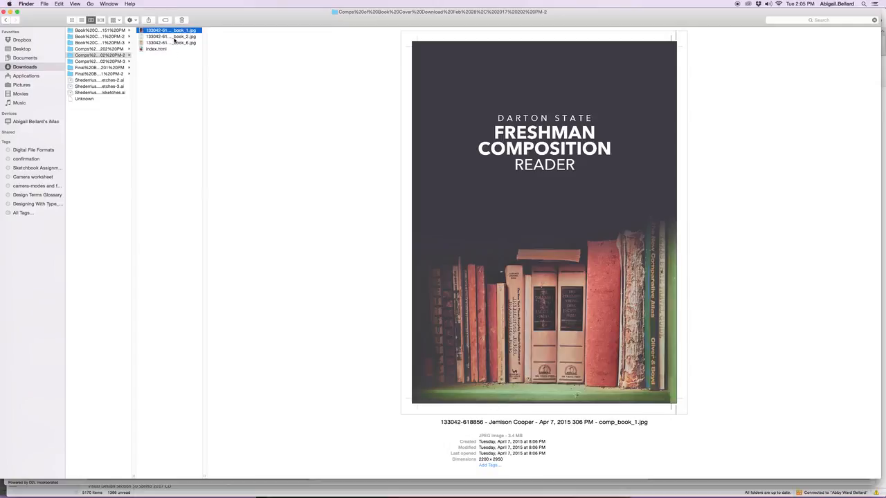
- Preview comp_book_2, the typographic COMPOSITION cover, then comp_book_6, the worn cover
click(172, 35)
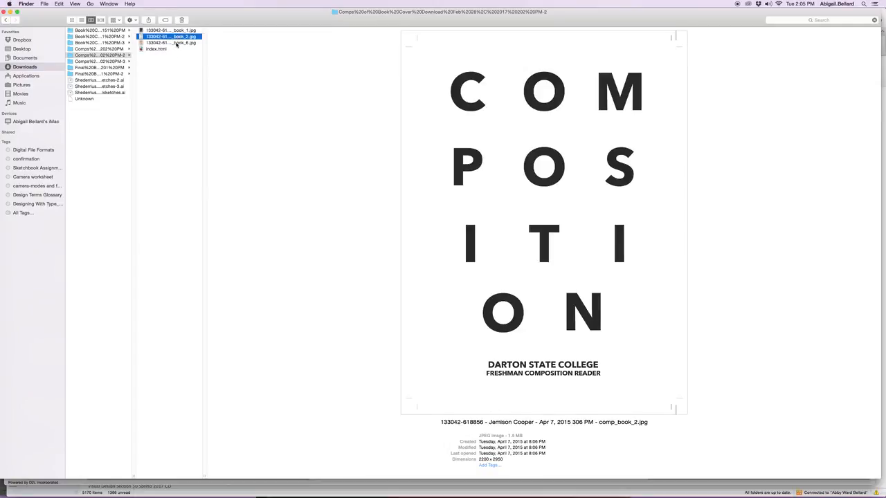
mouse_move(514, 183)
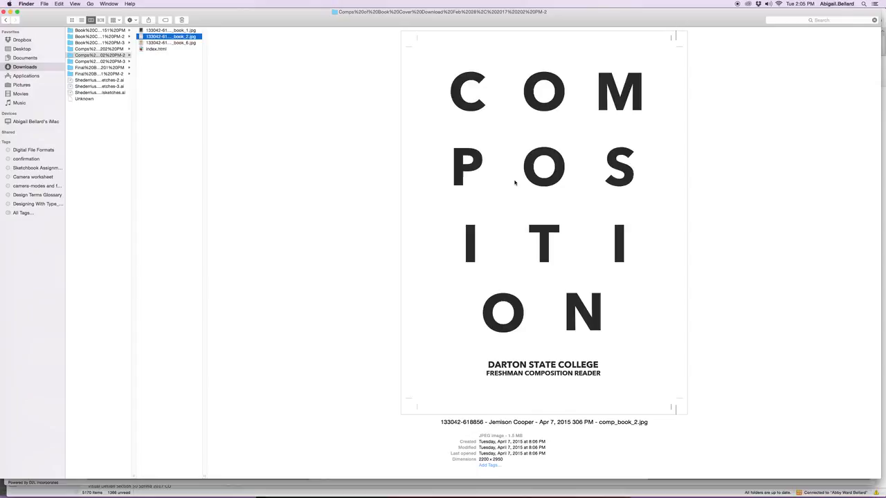
mouse_move(539, 170)
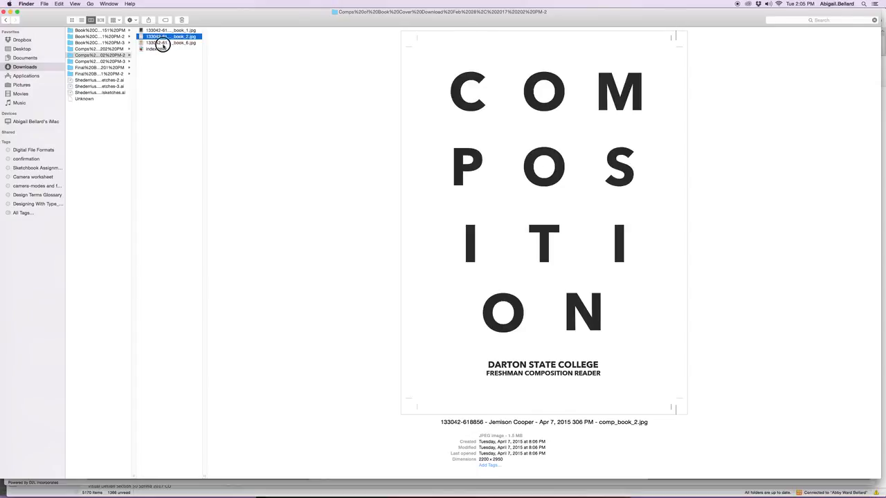
click(167, 43)
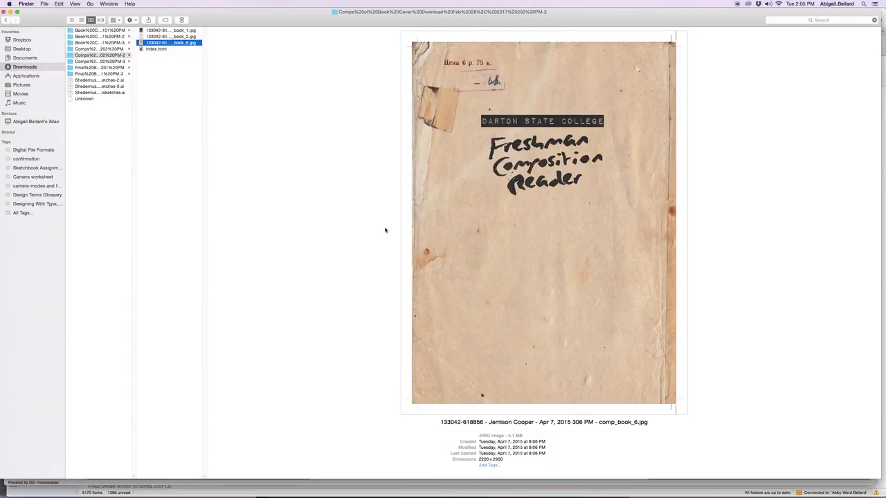
mouse_move(464, 226)
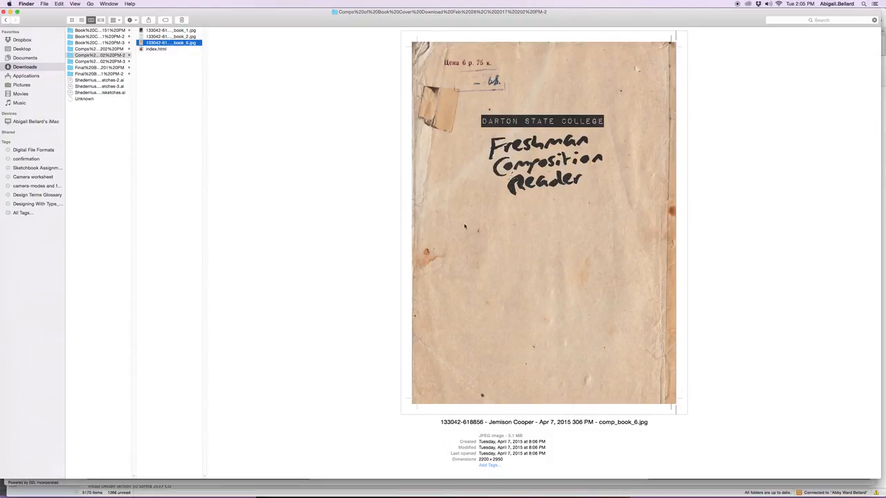
mouse_move(472, 128)
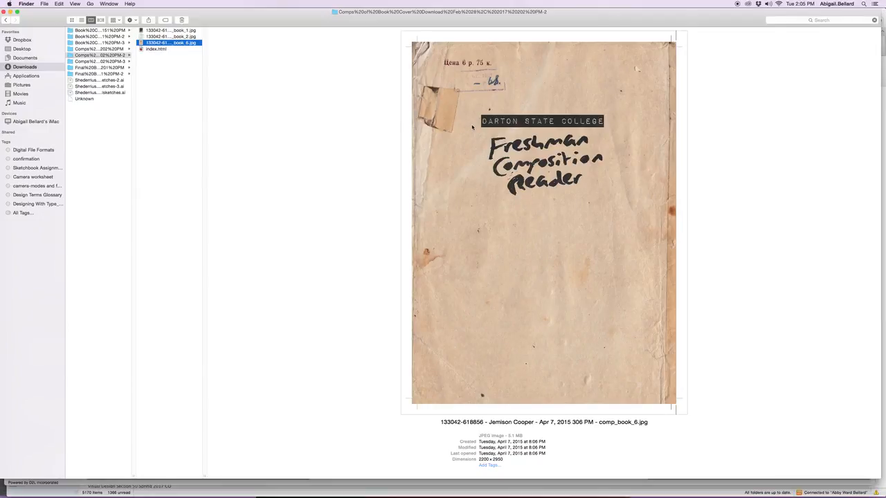
mouse_move(497, 121)
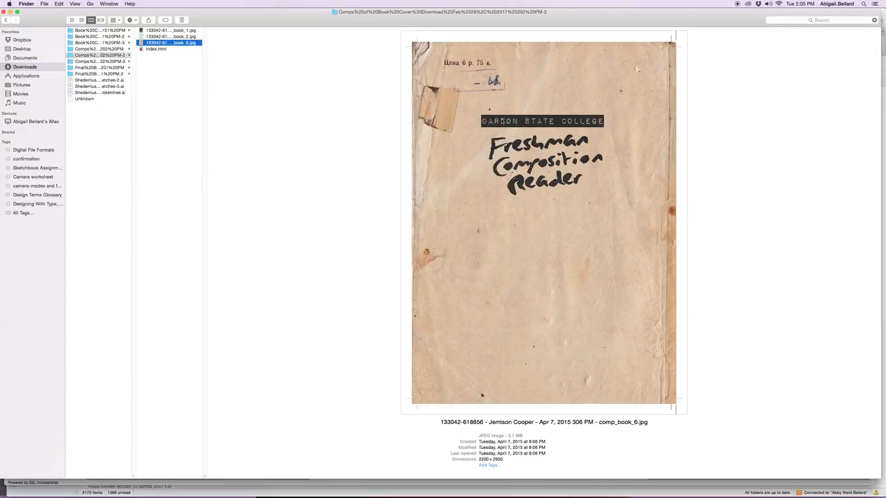
mouse_move(540, 192)
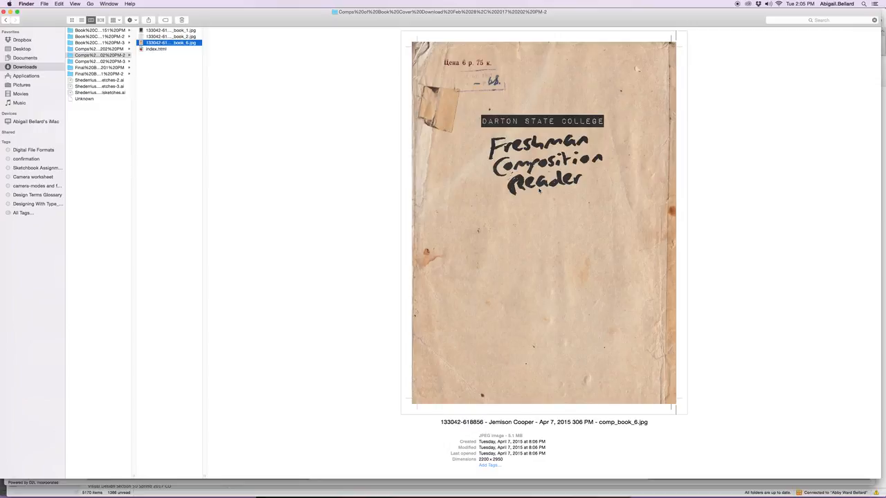
mouse_move(451, 219)
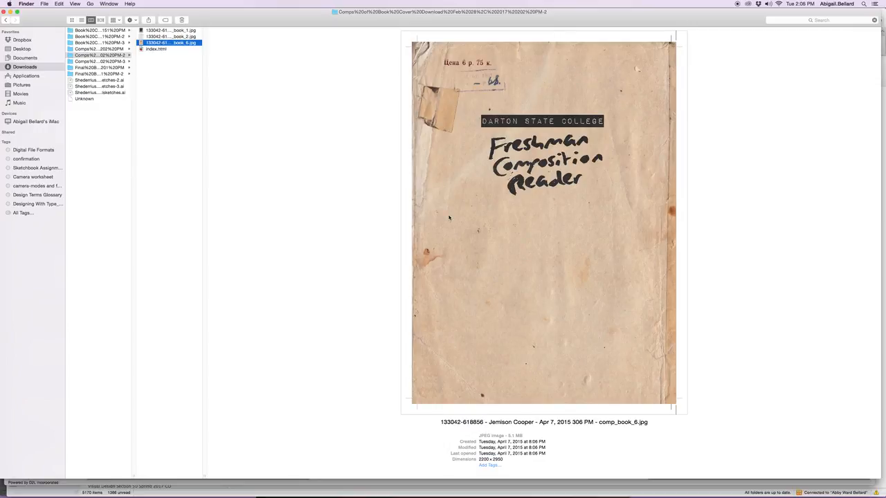
mouse_move(290, 221)
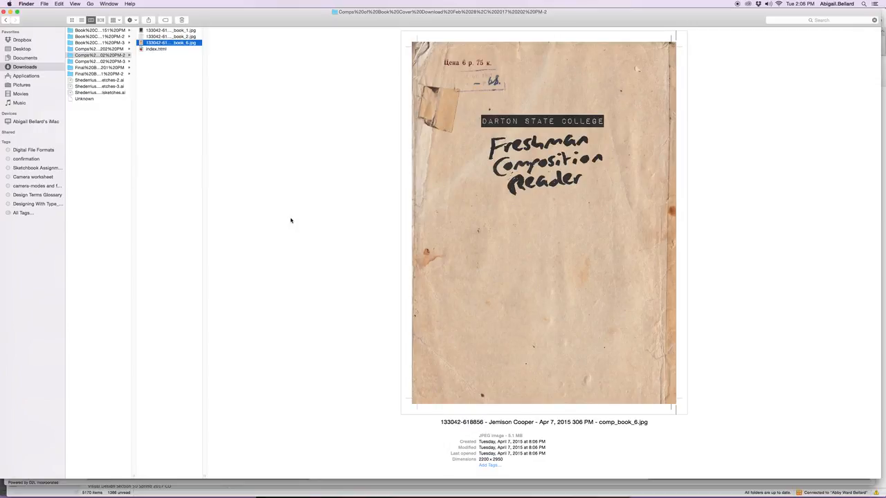
mouse_move(269, 135)
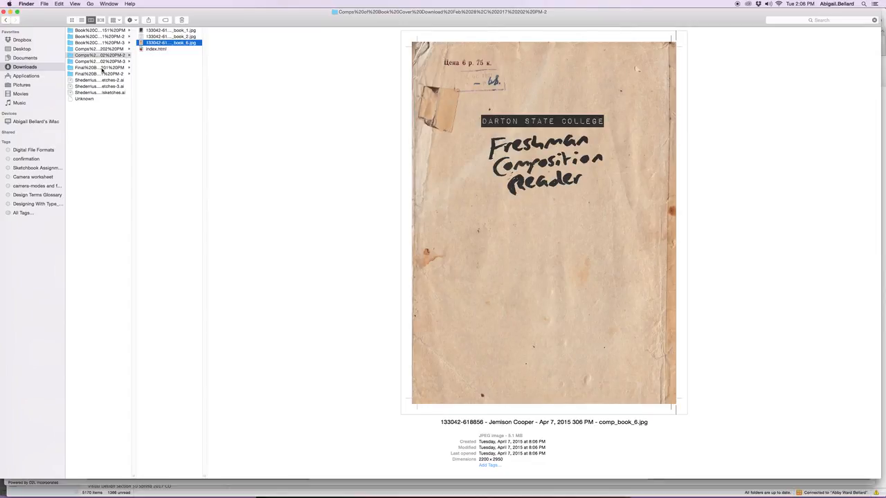
- Open the Final book cover download folder and preview Book Cover Comps 5, 6 and Read Me CS5
click(93, 72)
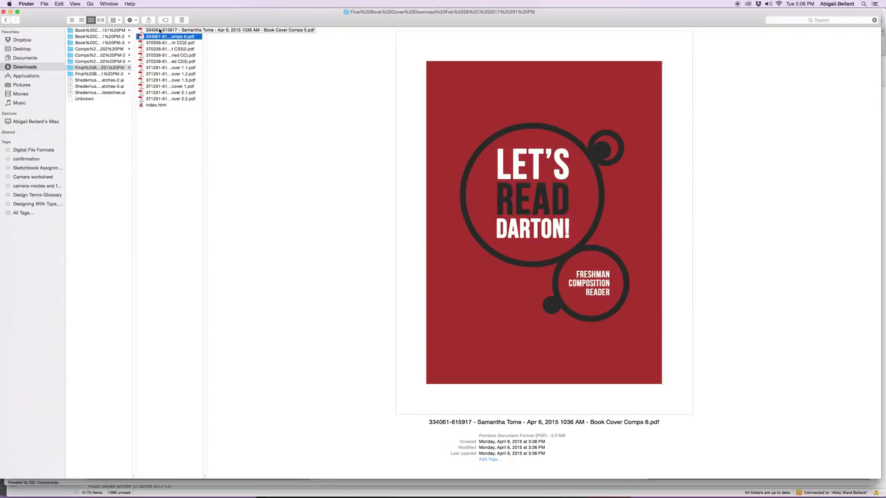
click(208, 25)
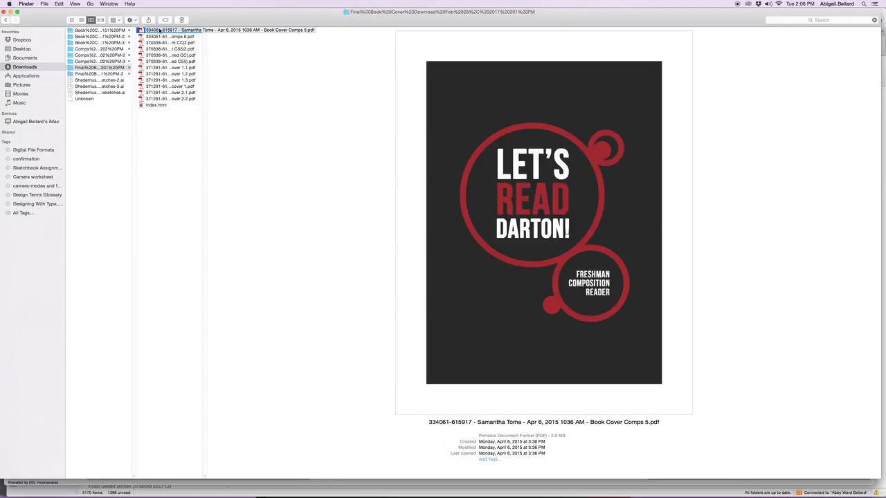
click(166, 34)
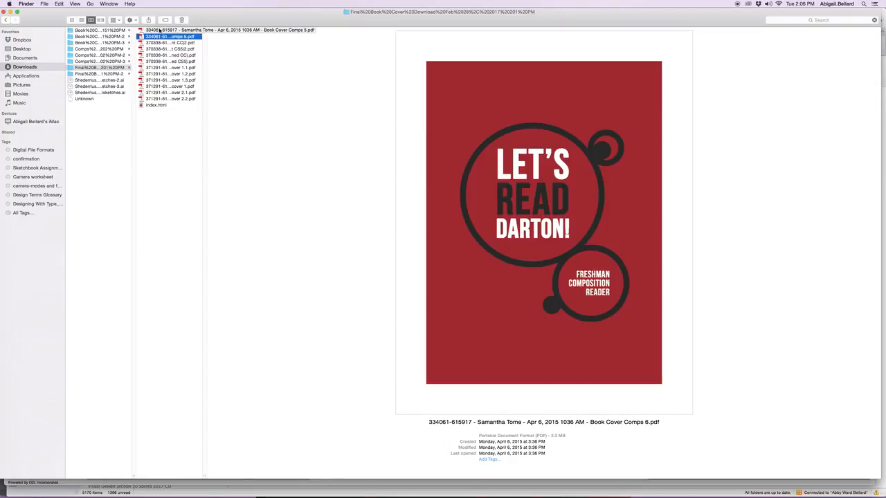
click(171, 49)
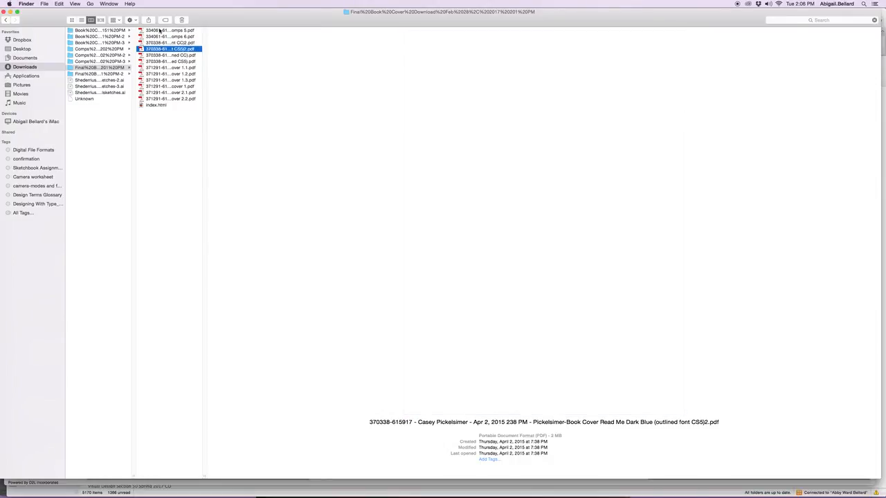
- Preview the Read Me CC, White Stripes CC and CS5 covers, then English book cover 1.1
click(169, 43)
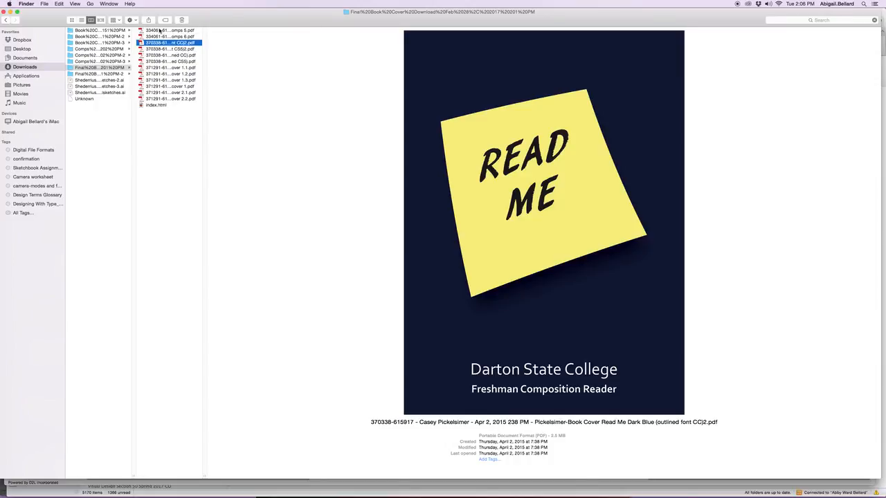
click(170, 54)
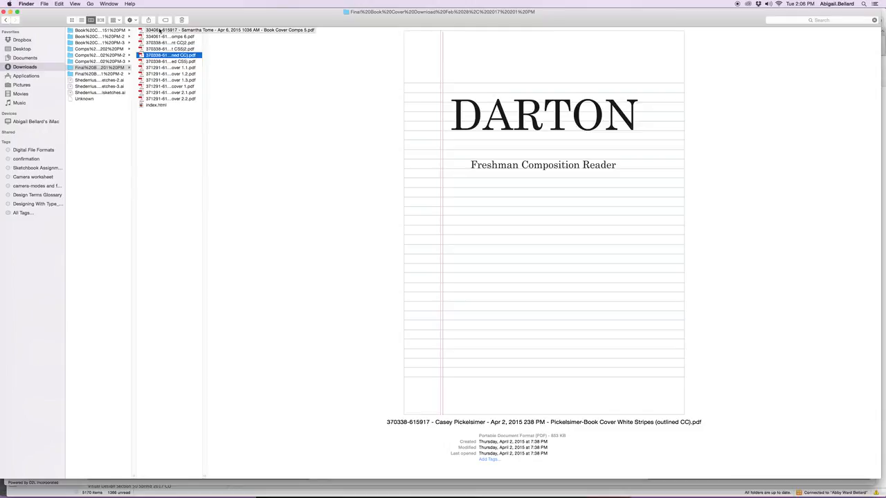
click(171, 61)
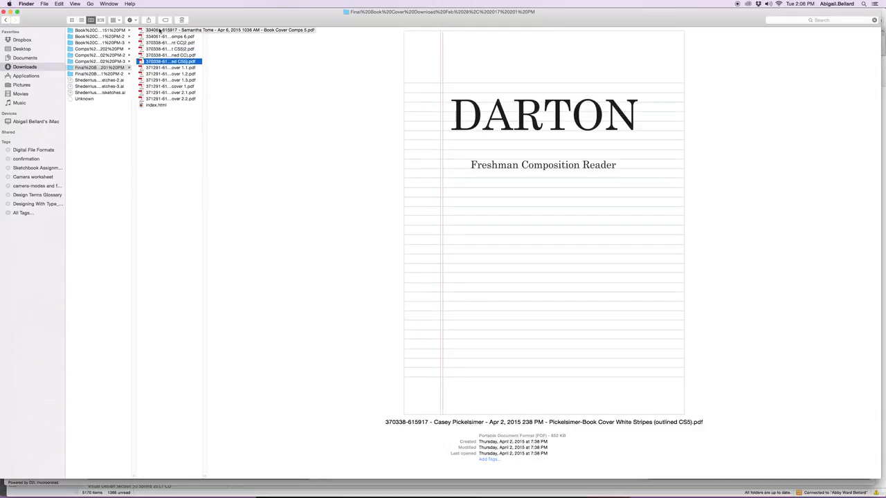
click(167, 70)
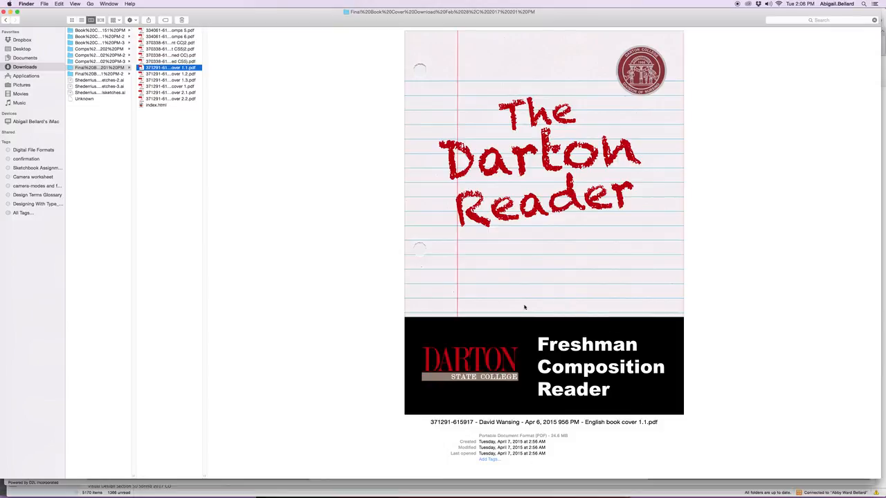
- Preview English book covers 1.2, 1.3, 1 and 2.1, then open the Book Cover Thumbnails folder
click(169, 75)
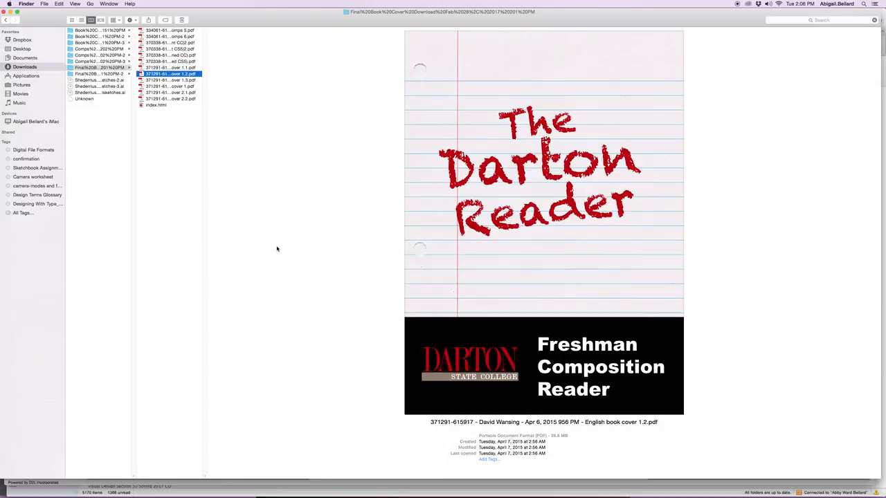
click(169, 86)
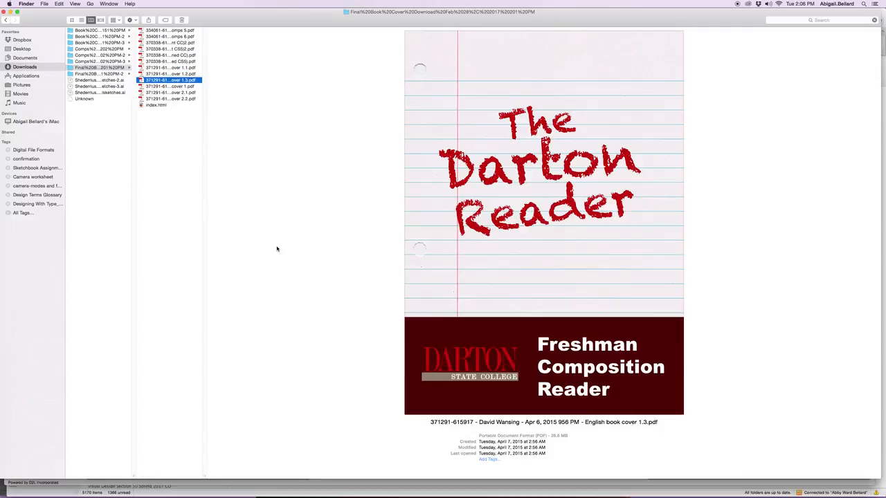
click(170, 86)
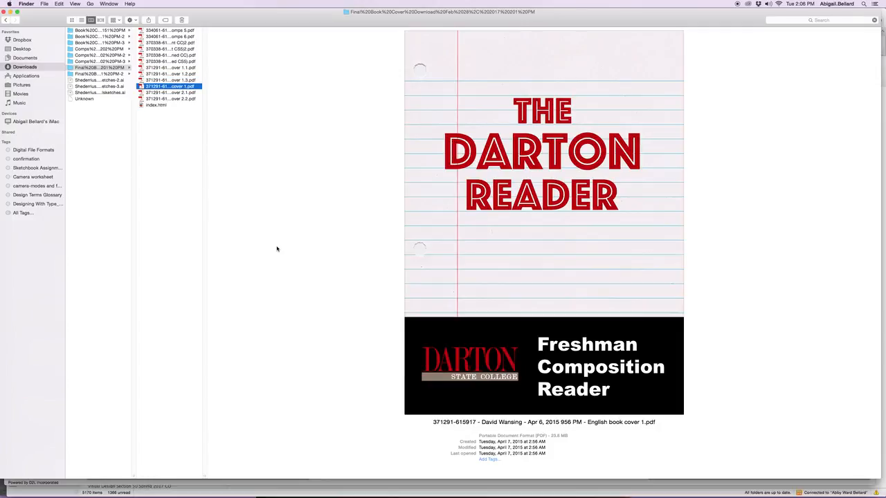
click(169, 92)
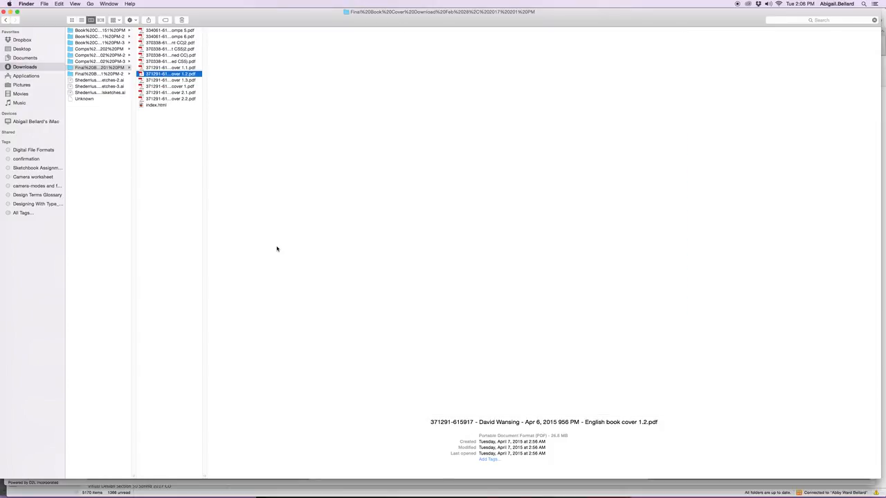
click(170, 92)
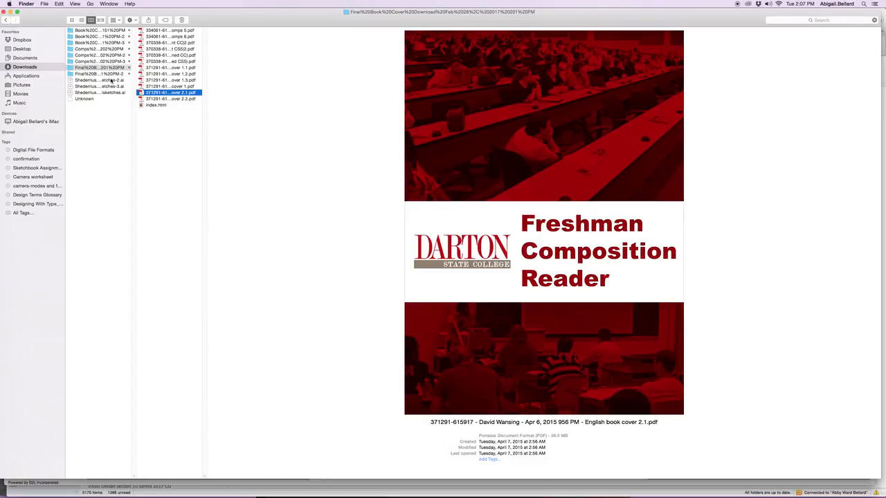
click(171, 41)
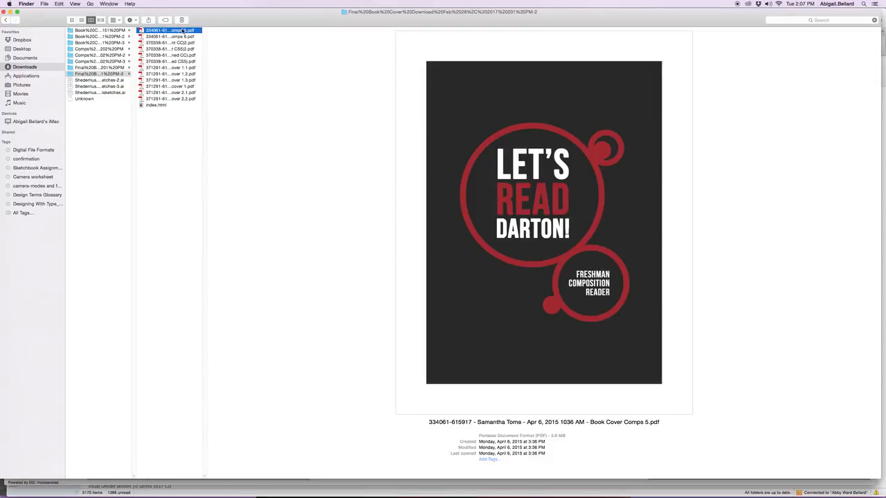
click(97, 31)
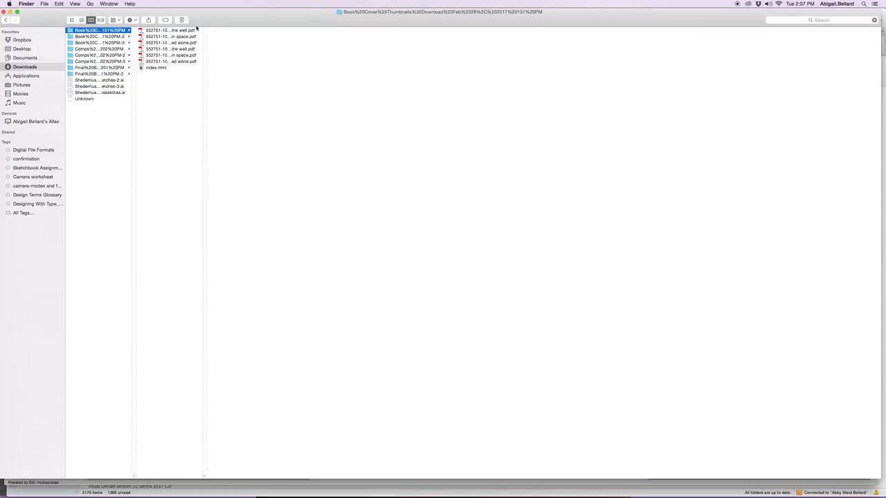